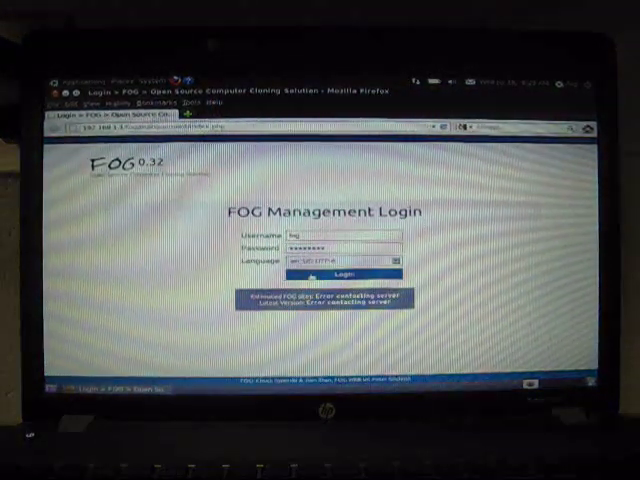
- Sign in to FOG web management and reach the Host Management search page
{"action": "left_click", "coordinate": [344, 272]}
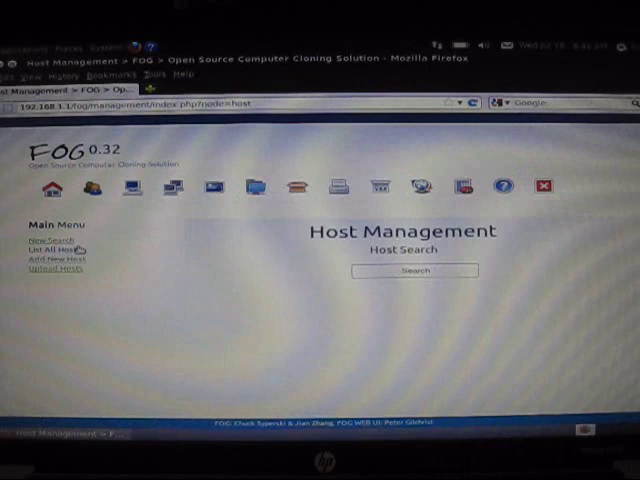
- Add all listed hosts to a new group 'Milford Instructional Technology', then move on to Group Management
{"action": "left_click", "coordinate": [50, 250]}
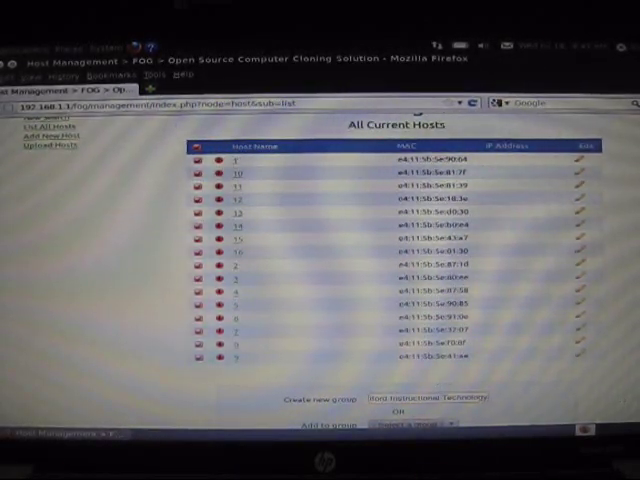
{"action": "scroll", "scroll_direction": "down", "scroll_amount": 3}
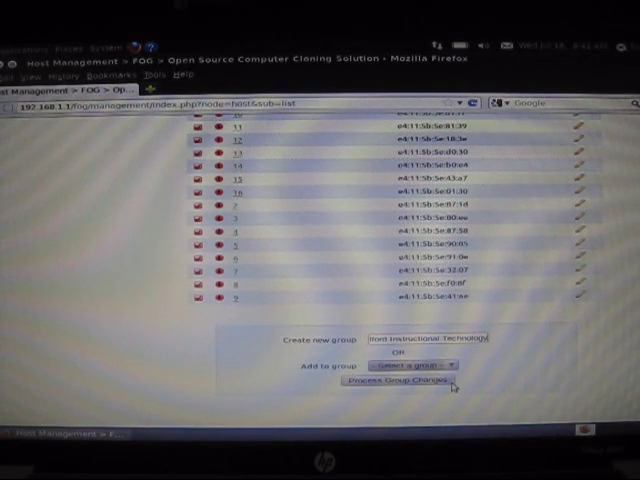
{"action": "left_click", "coordinate": [404, 380]}
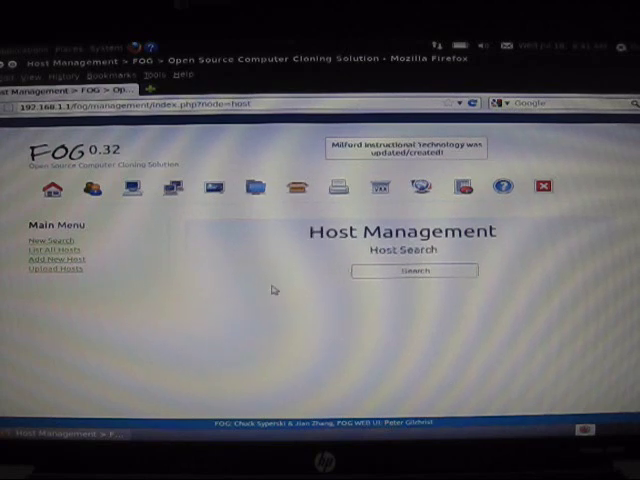
{"action": "left_click", "coordinate": [90, 188]}
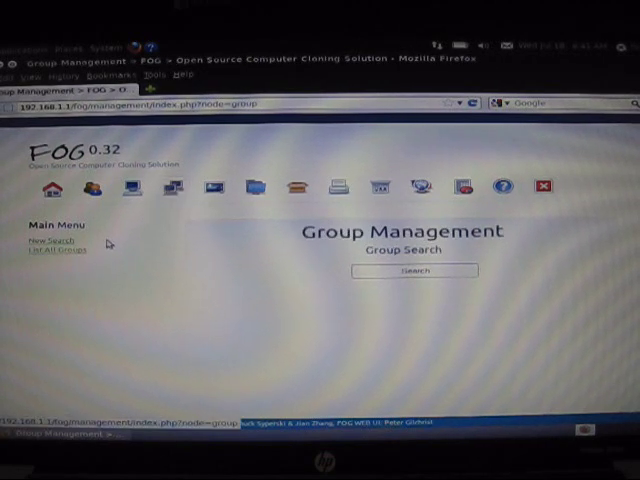
- Associate the deployment image with the Milford Instructional Technology group and save it
{"action": "left_click", "coordinate": [56, 252]}
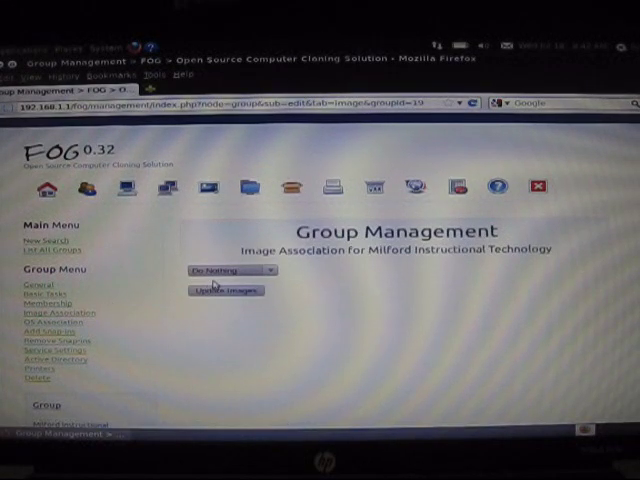
{"action": "left_click", "coordinate": [228, 270]}
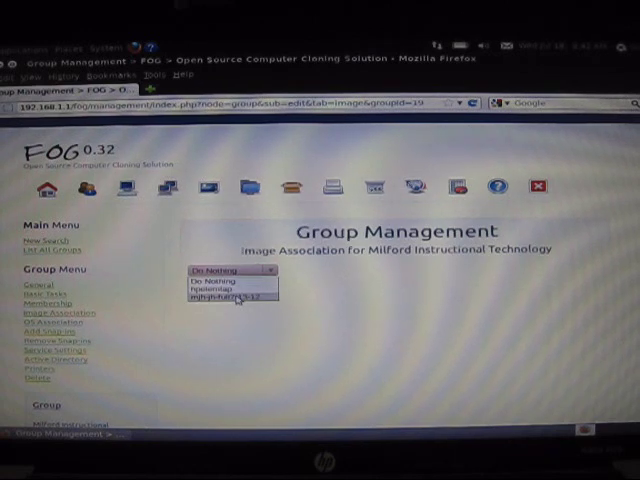
{"action": "left_click", "coordinate": [230, 298]}
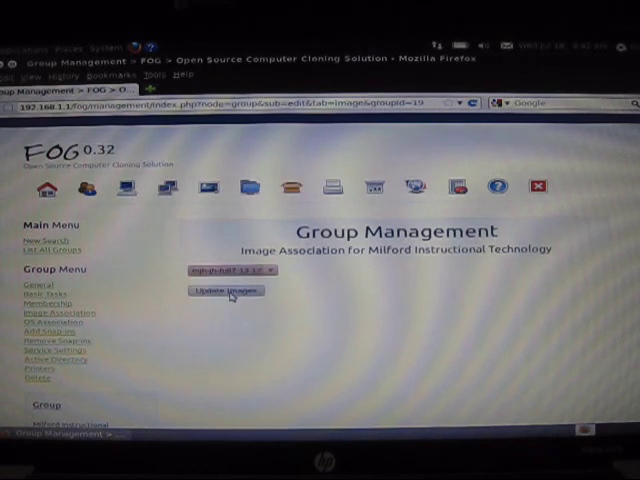
{"action": "left_click", "coordinate": [224, 292]}
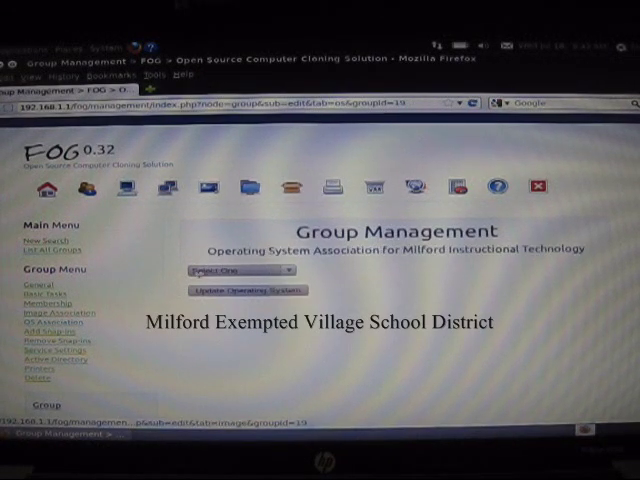
- Save the operating system association for all hosts in the Milford Instructional Technology group
{"action": "left_click", "coordinate": [240, 270]}
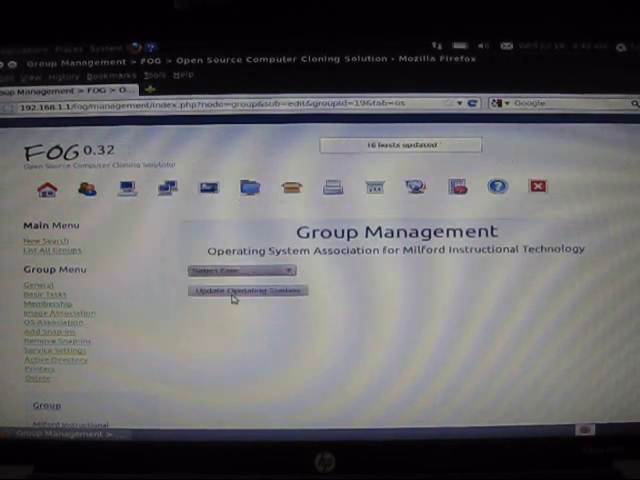
{"action": "left_click", "coordinate": [248, 292]}
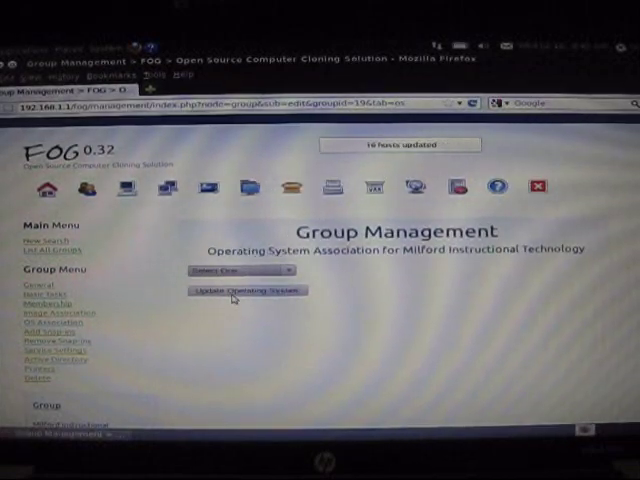
{"action": "left_click", "coordinate": [416, 188]}
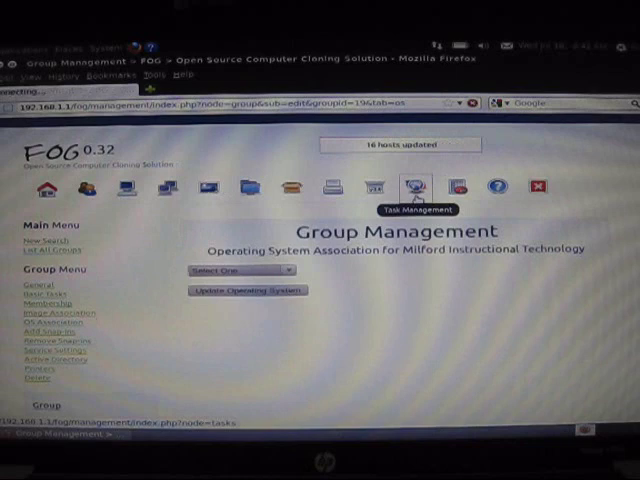
- Queue a multicast deploy imaging all 14 computers in the Milford Instructional Technology group
{"action": "left_click", "coordinate": [416, 188]}
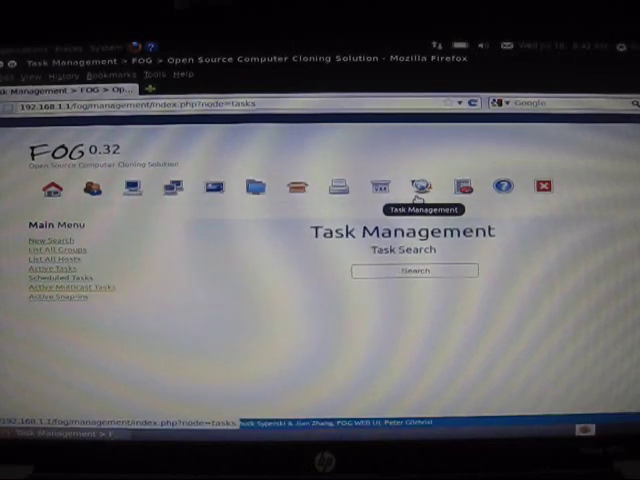
{"action": "mouse_move", "coordinate": [160, 250]}
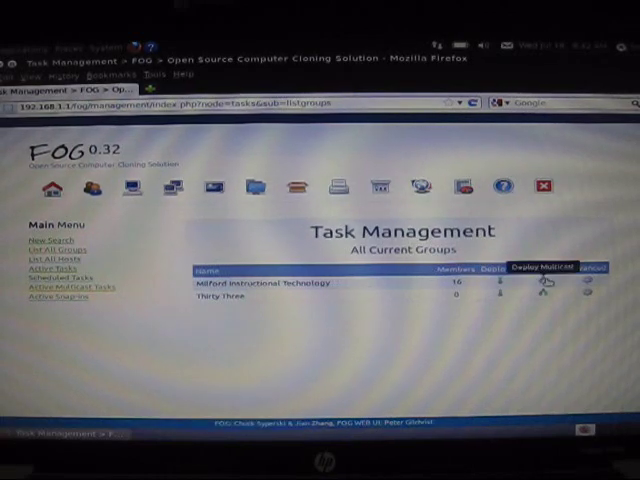
{"action": "left_click", "coordinate": [546, 280]}
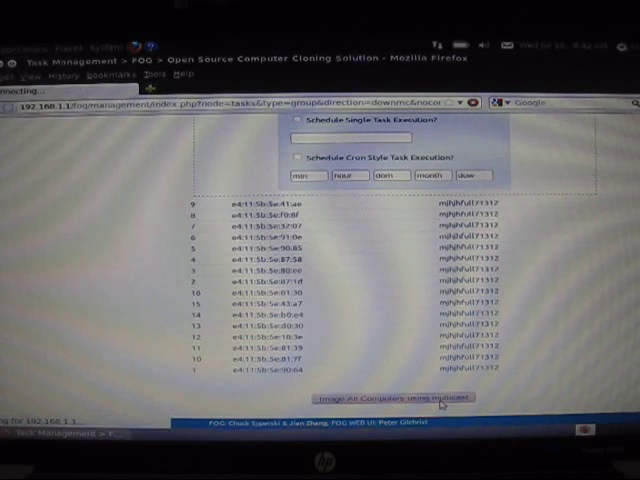
{"action": "left_click", "coordinate": [398, 396]}
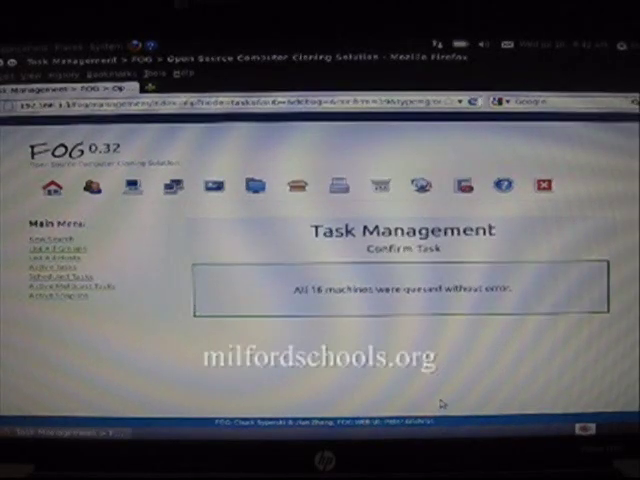